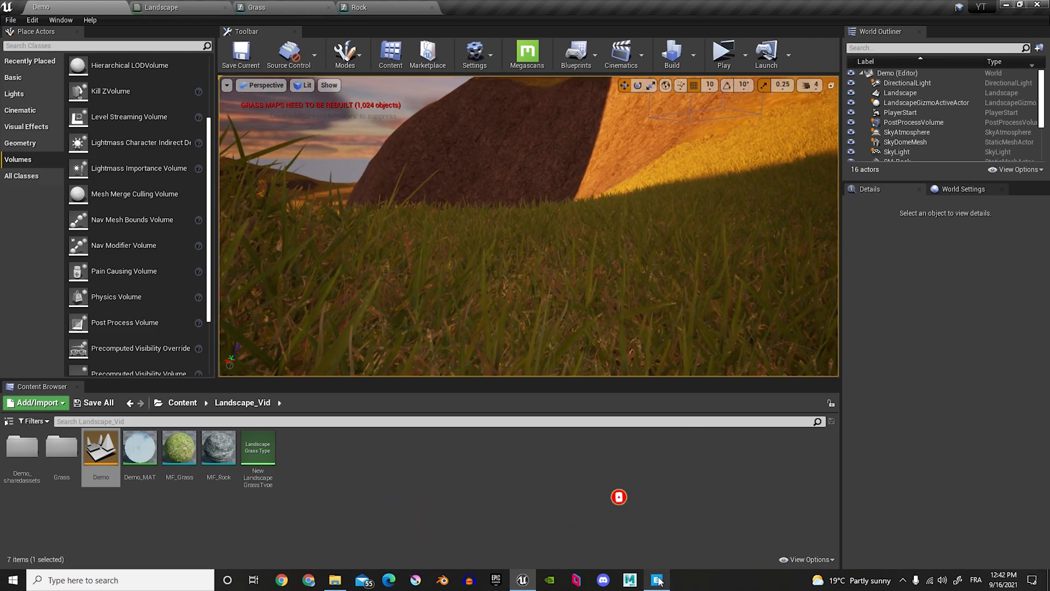
Bring up the Megascans library, then navigate from Content into the New folder toward NewMap
{"action": "left_click", "coordinate": [657, 580]}
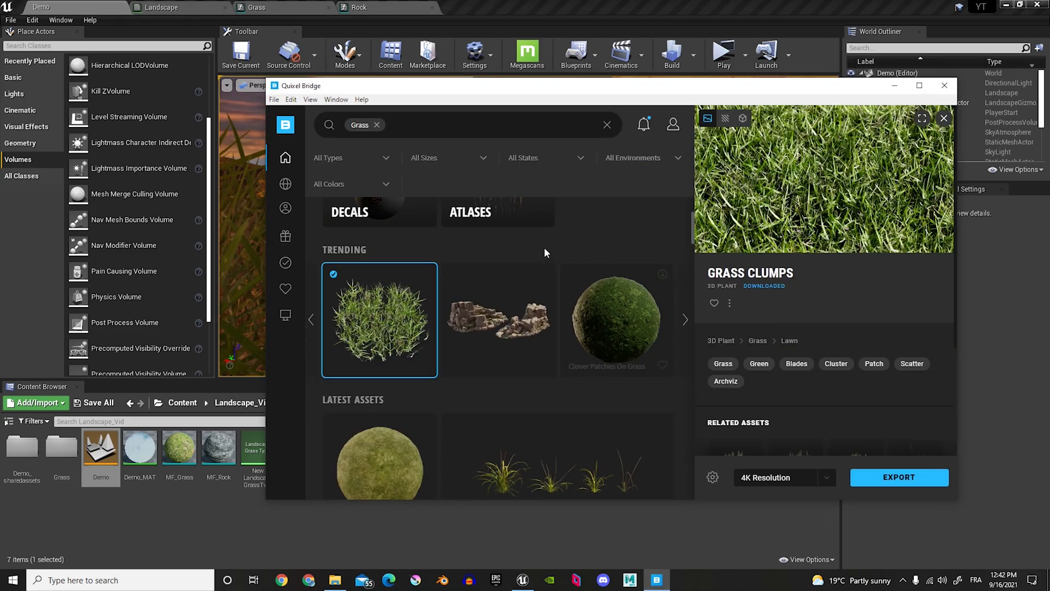
{"action": "mouse_move", "coordinate": [536, 296]}
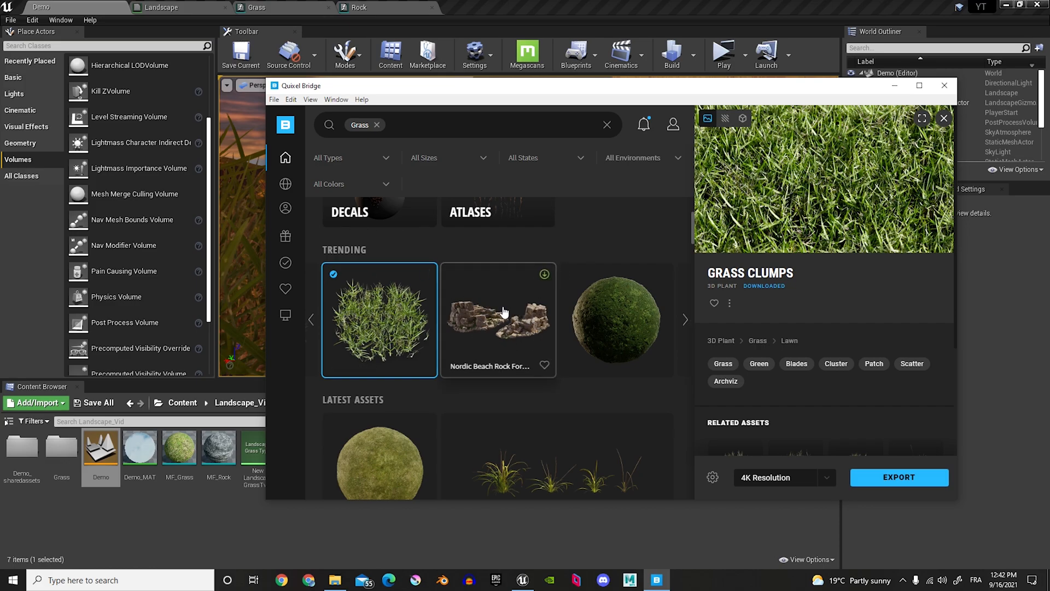
{"action": "mouse_move", "coordinate": [526, 350]}
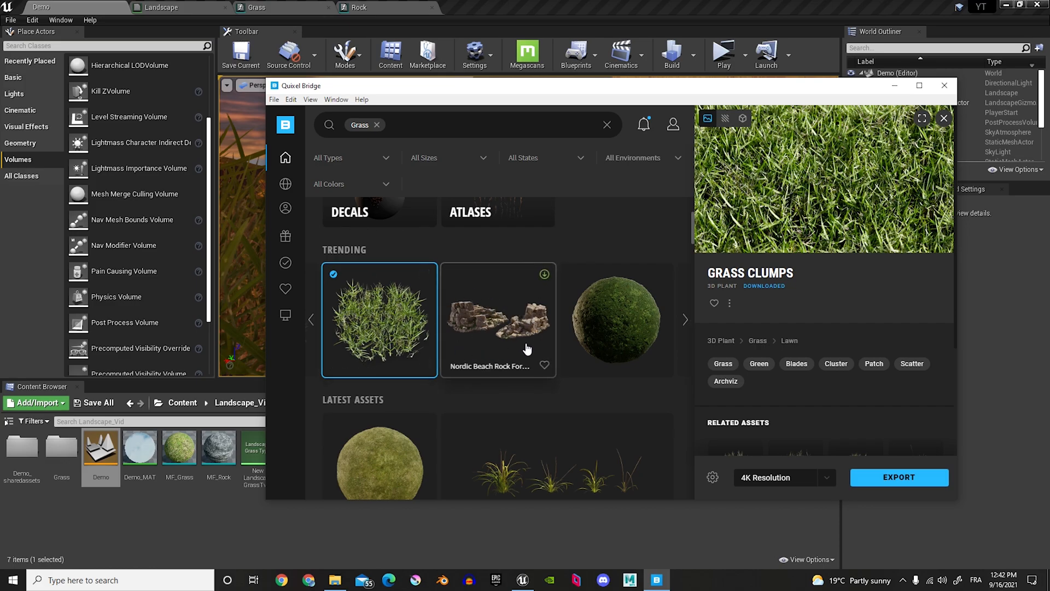
{"action": "mouse_move", "coordinate": [506, 313]}
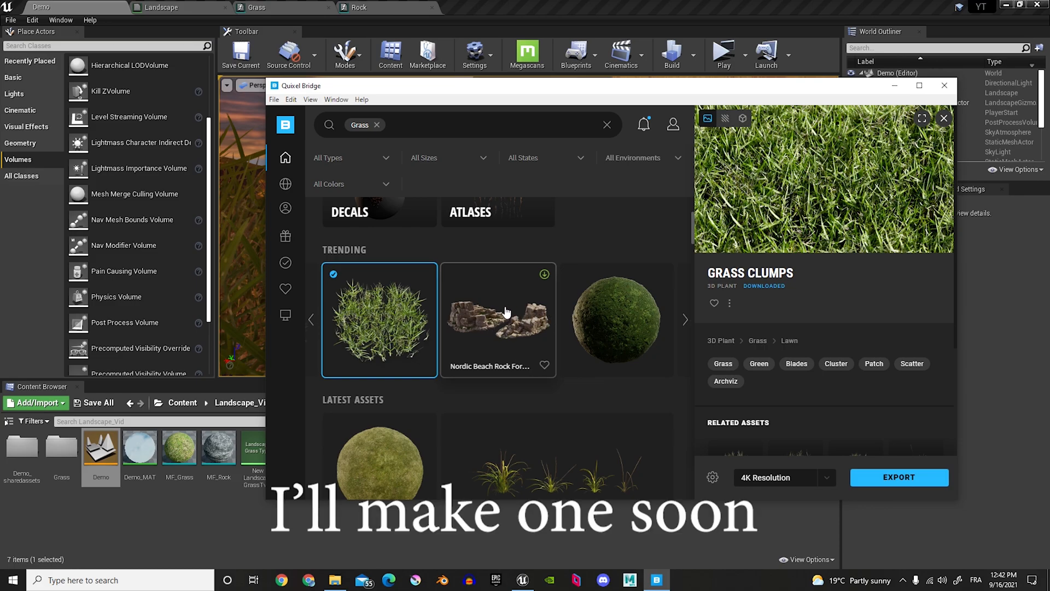
{"action": "mouse_move", "coordinate": [372, 324]}
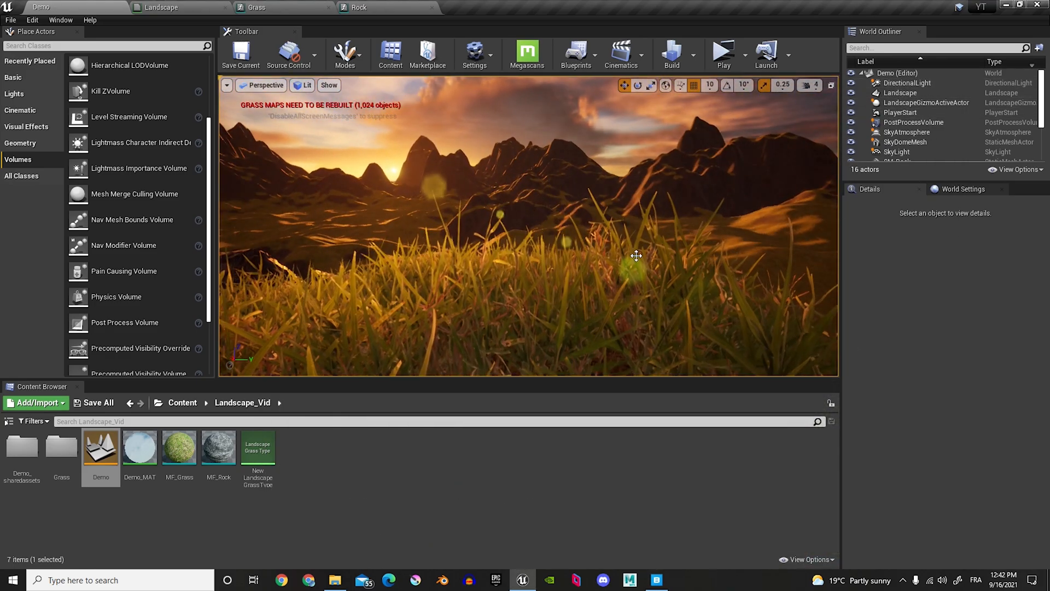
{"action": "left_click", "coordinate": [183, 403]}
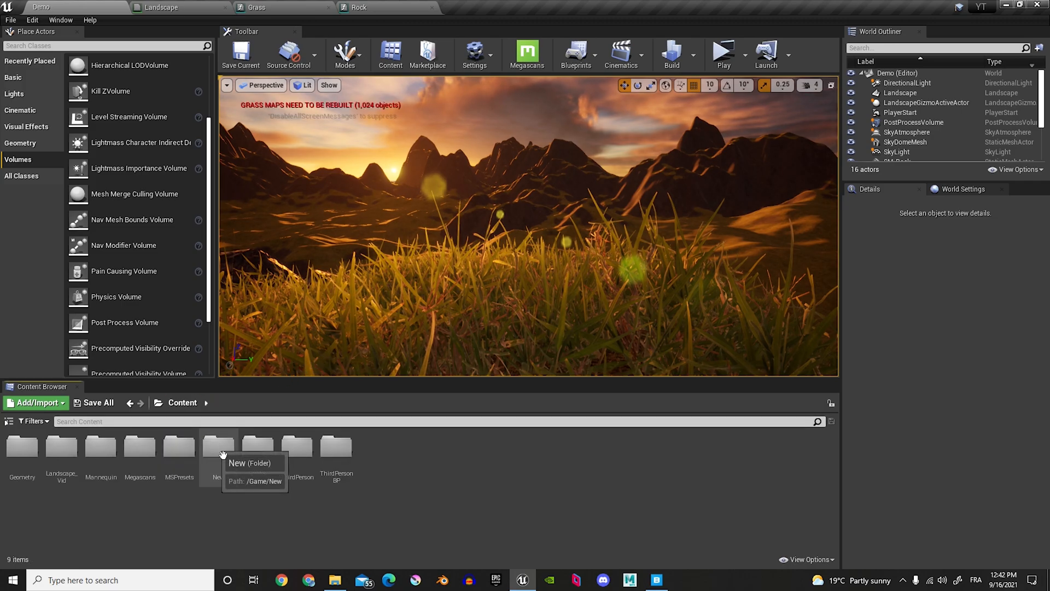
{"action": "double_click", "coordinate": [140, 447]}
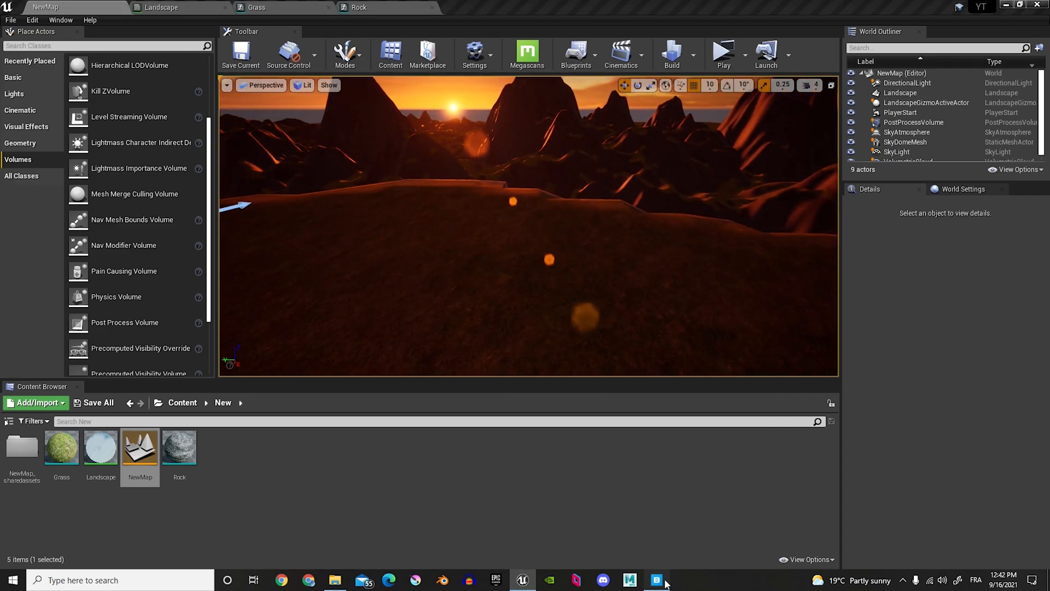
{"action": "left_click", "coordinate": [657, 580]}
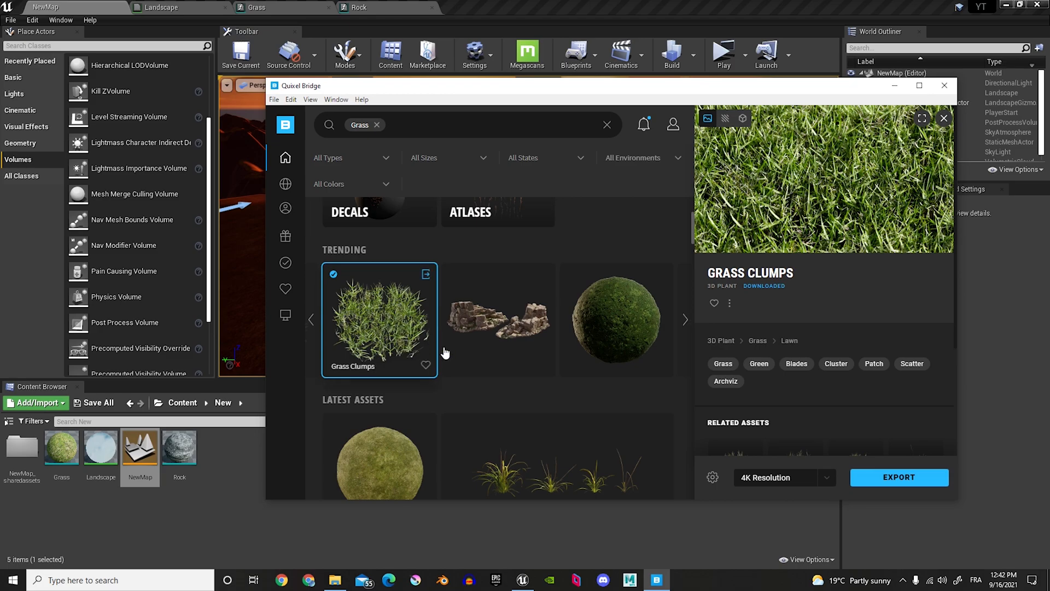
{"action": "scroll", "scroll_direction": "up", "scroll_amount": 3}
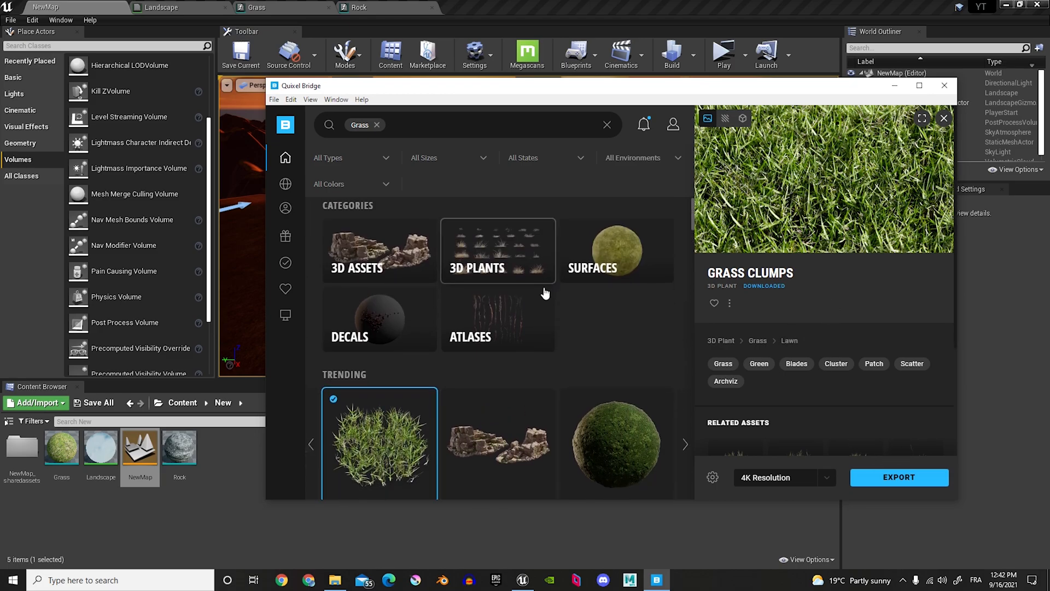
{"action": "scroll", "scroll_direction": "down", "scroll_amount": 3}
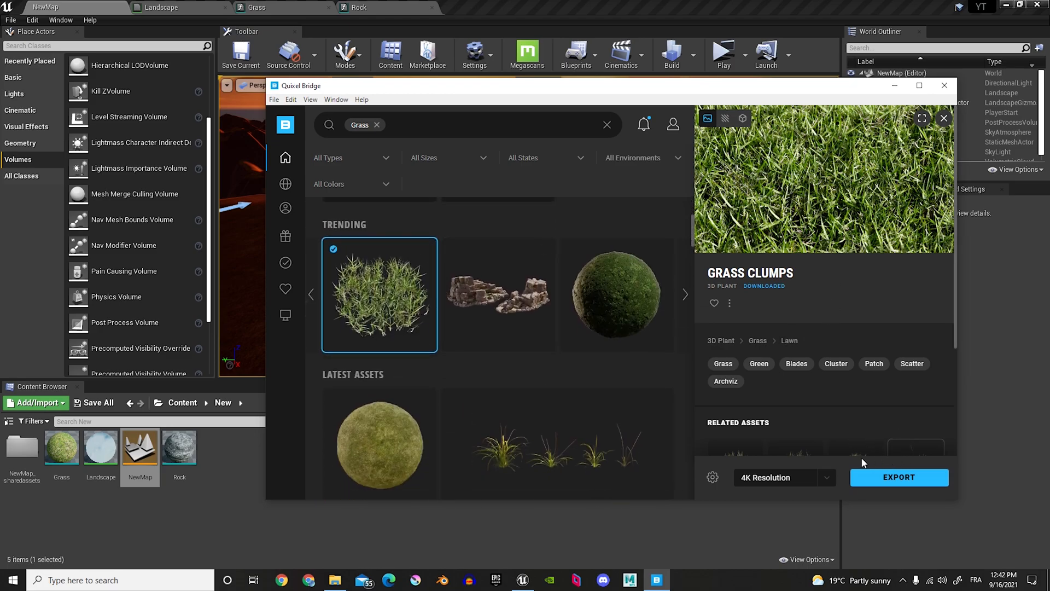
{"action": "mouse_move", "coordinate": [855, 439]}
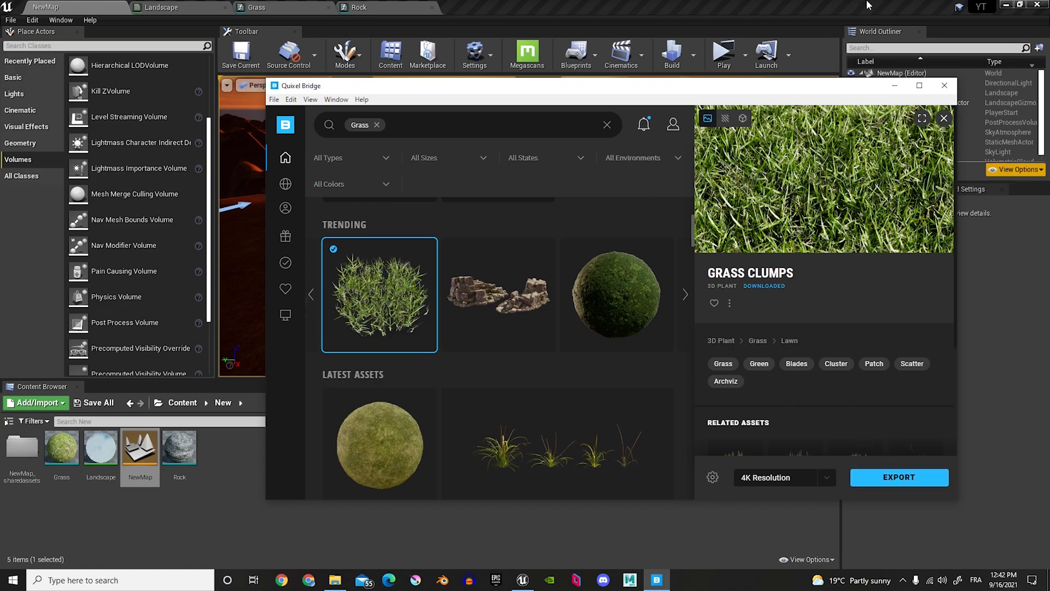
{"action": "mouse_move", "coordinate": [926, 425]}
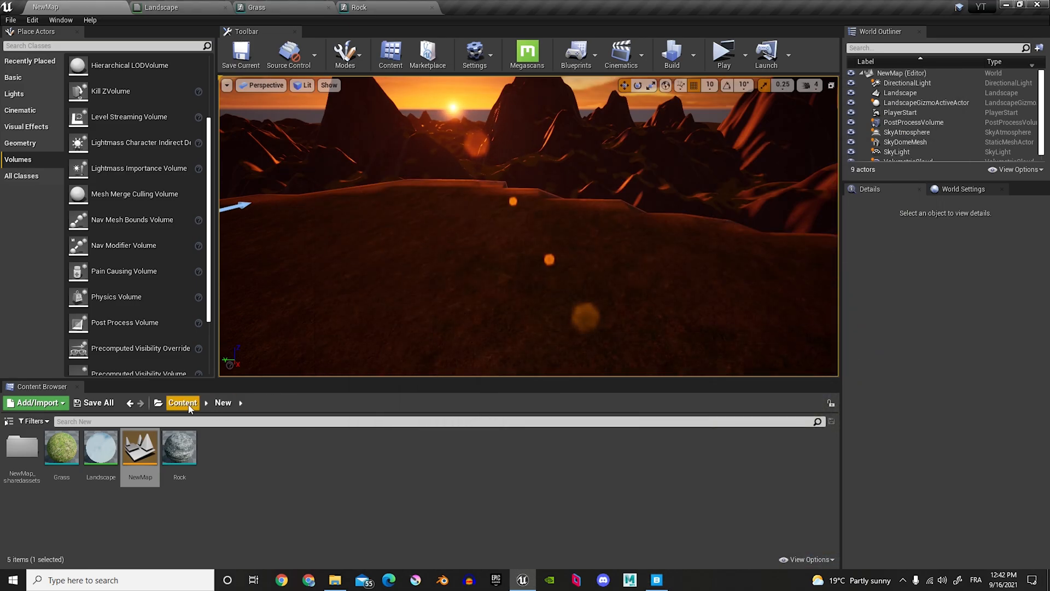
Navigate Content > Megascans > 3D_Plants > Grass_Clumps_rbojr to reach the imported grass assets
{"action": "left_click", "coordinate": [183, 402]}
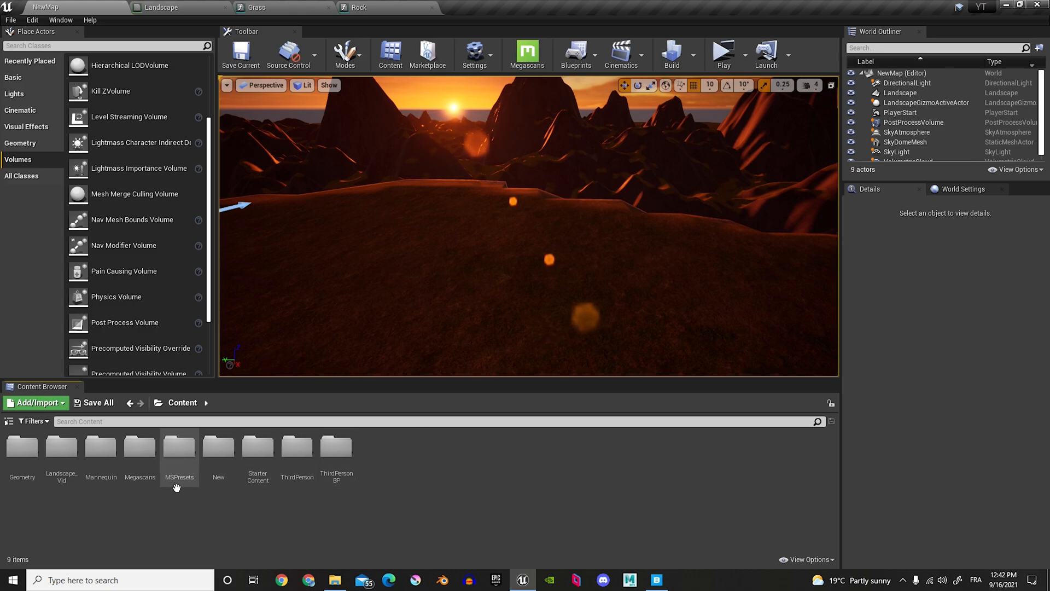
{"action": "double_click", "coordinate": [139, 447]}
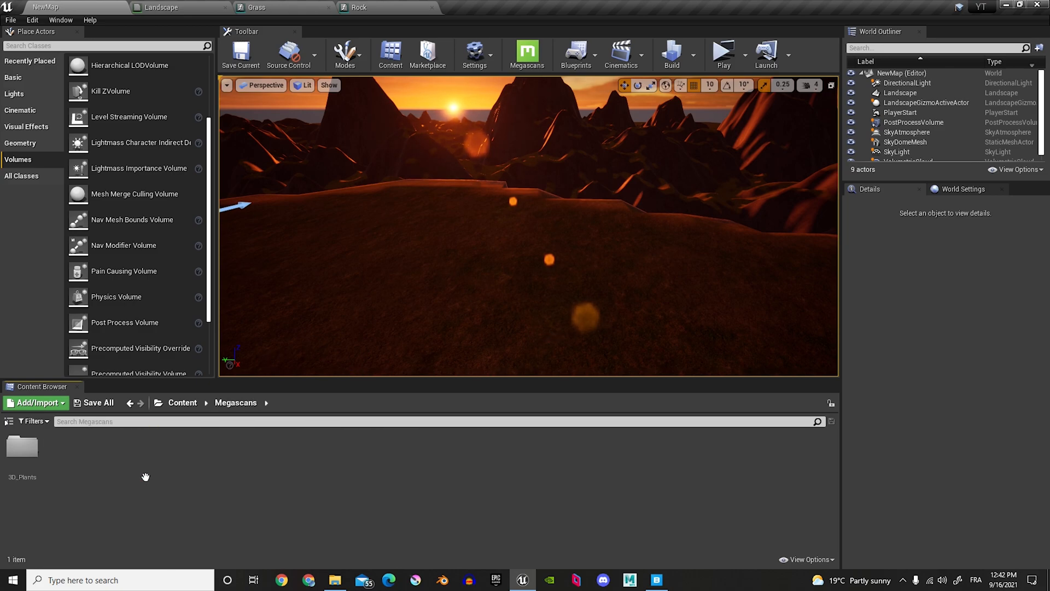
{"action": "double_click", "coordinate": [22, 445]}
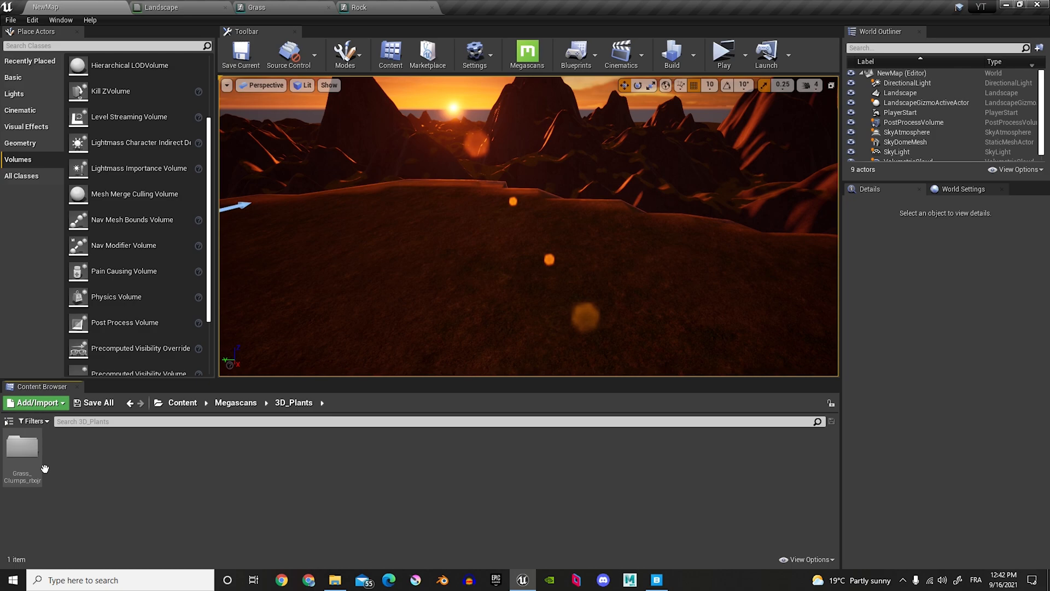
{"action": "double_click", "coordinate": [22, 448]}
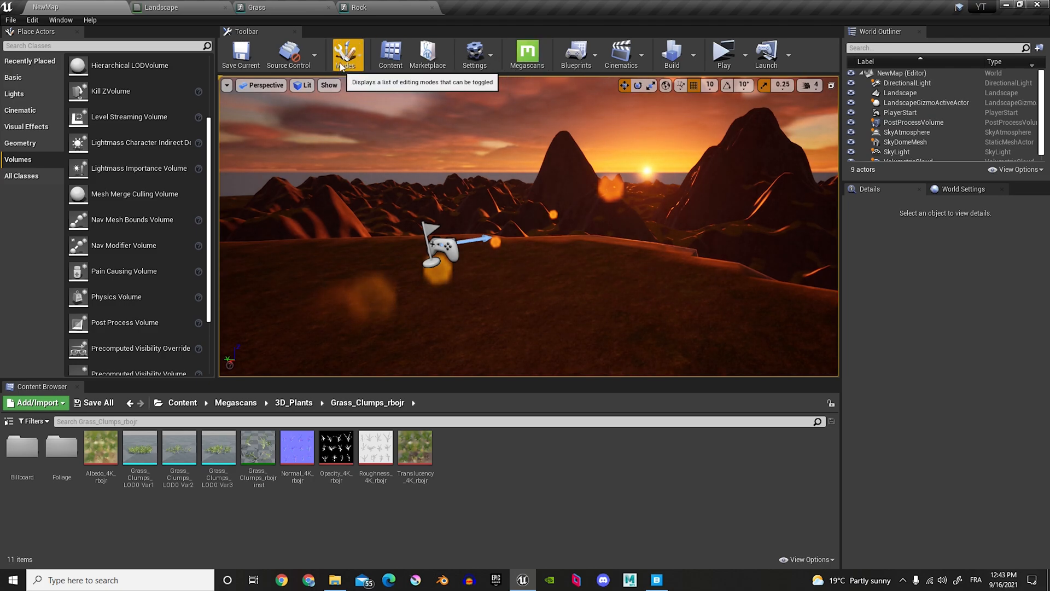
{"action": "left_click", "coordinate": [347, 54]}
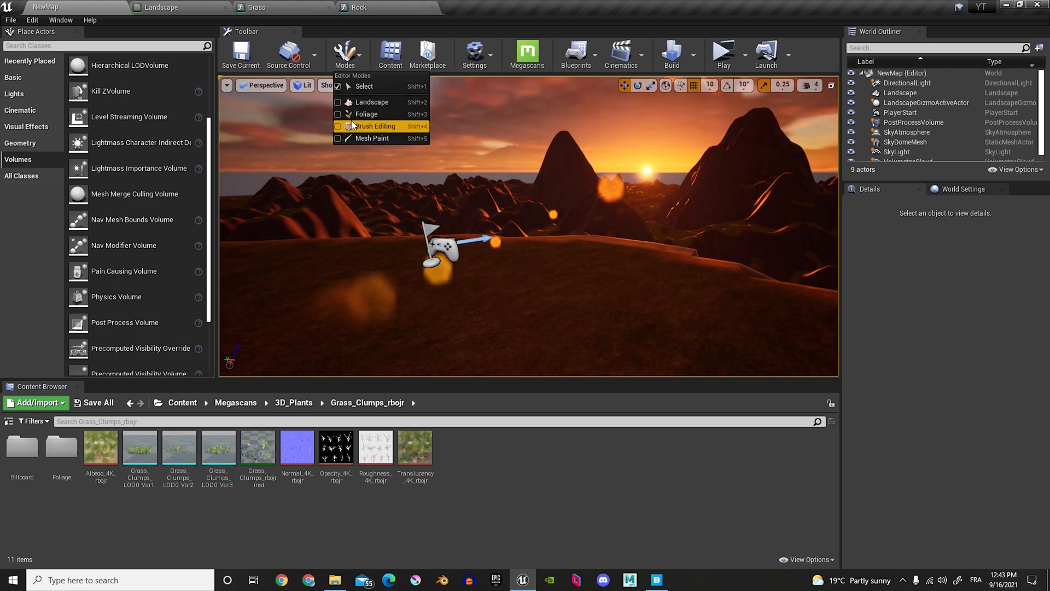
{"action": "left_click", "coordinate": [366, 114]}
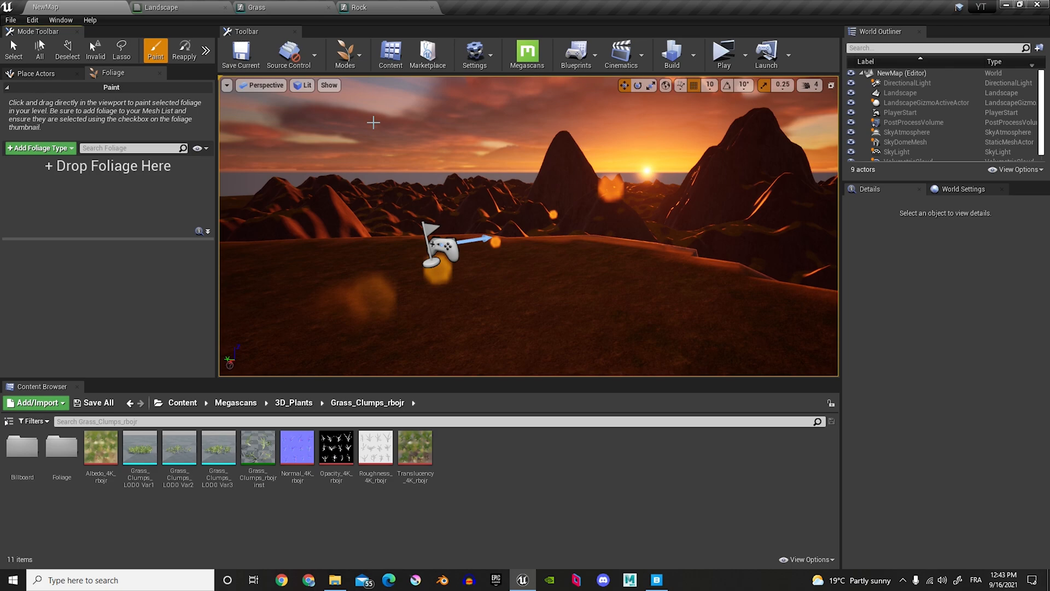
{"action": "left_click", "coordinate": [139, 449]}
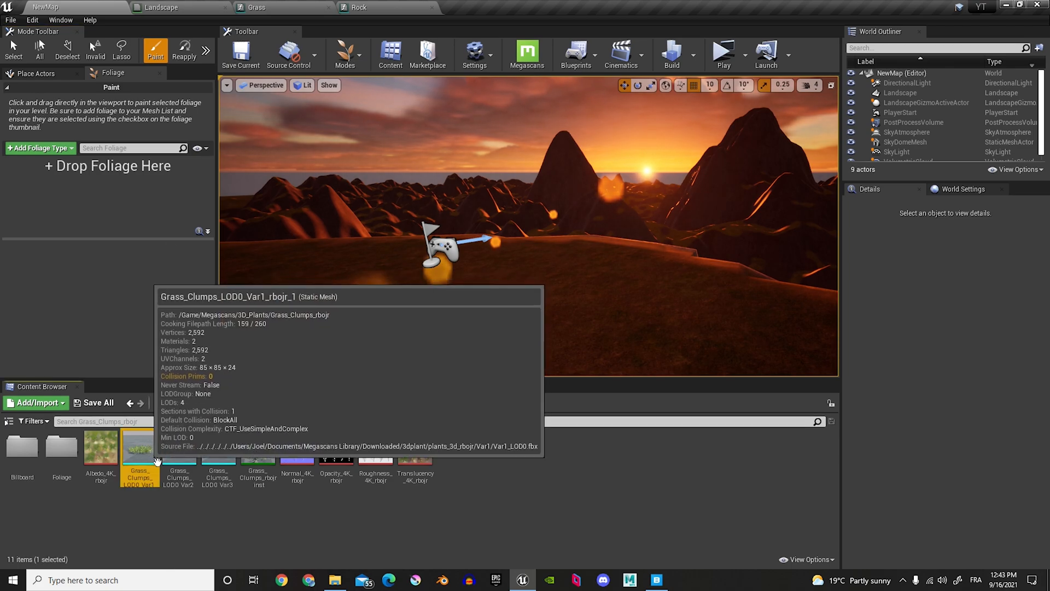
{"action": "left_click", "coordinate": [178, 449]}
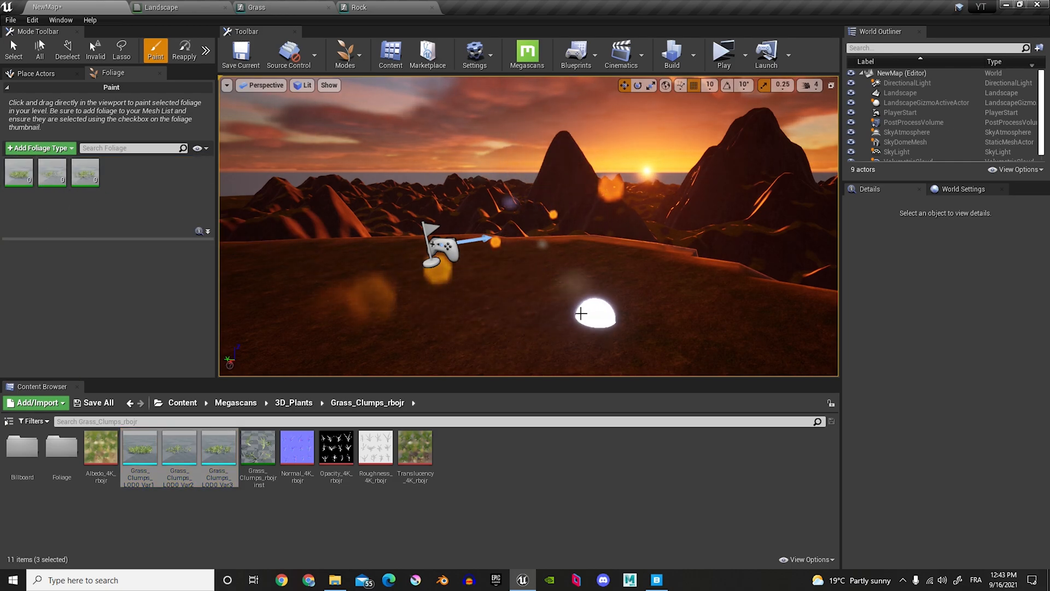
{"action": "mouse_move", "coordinate": [18, 170]}
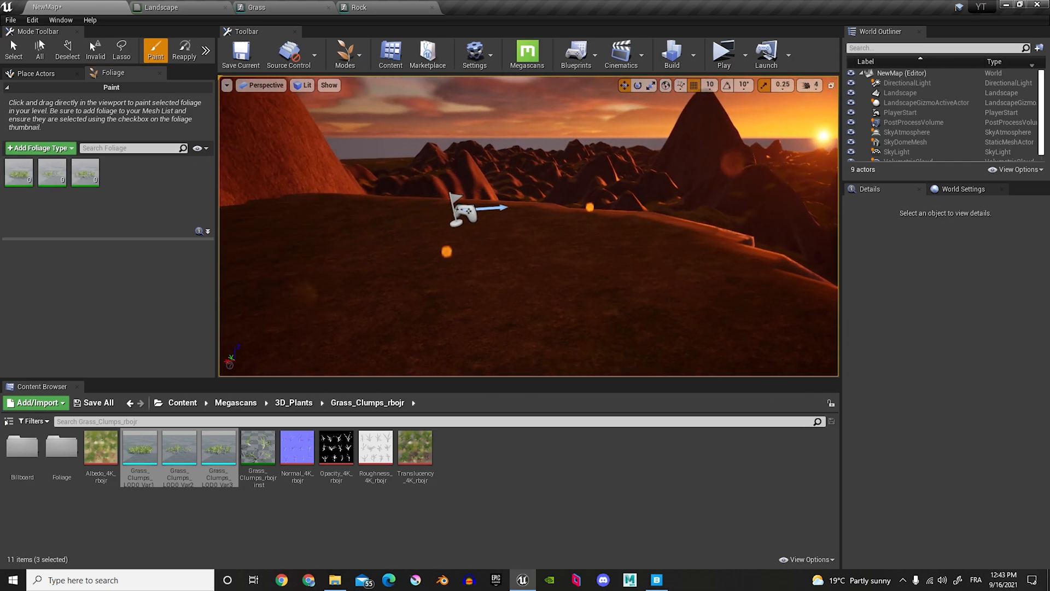
Undo the first small grass stroke and set the foliage brush Size to about 716
{"action": "left_click", "coordinate": [207, 52]}
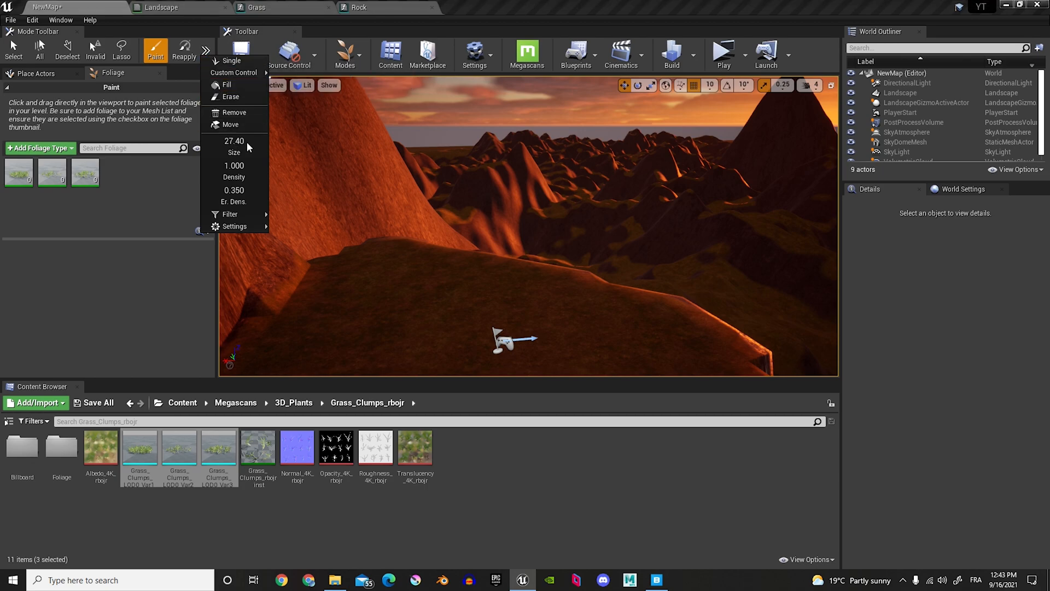
{"action": "left_click", "coordinate": [442, 298]}
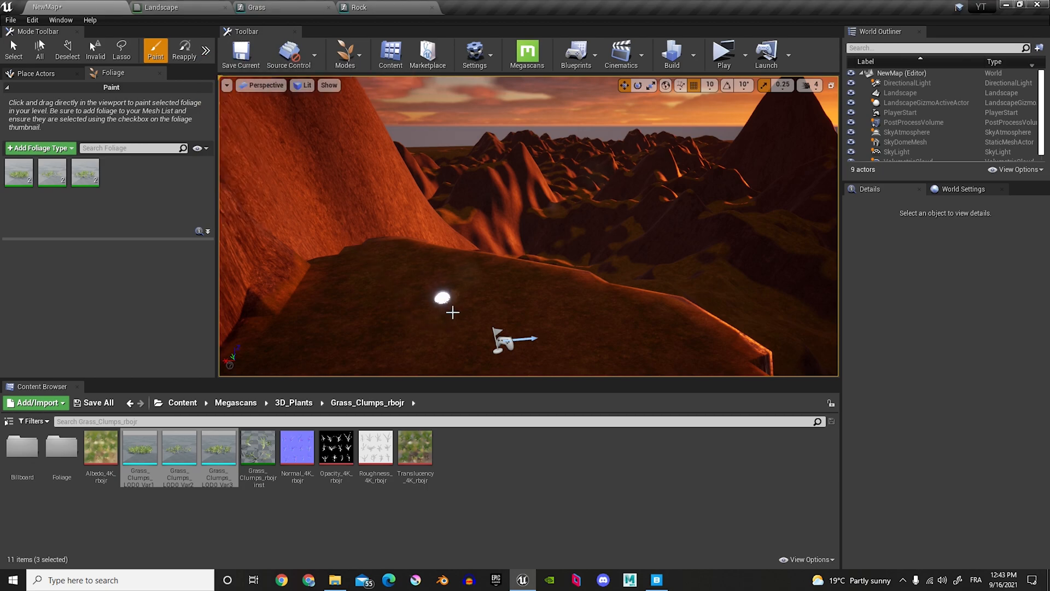
{"action": "key", "text": "ctrl+z"}
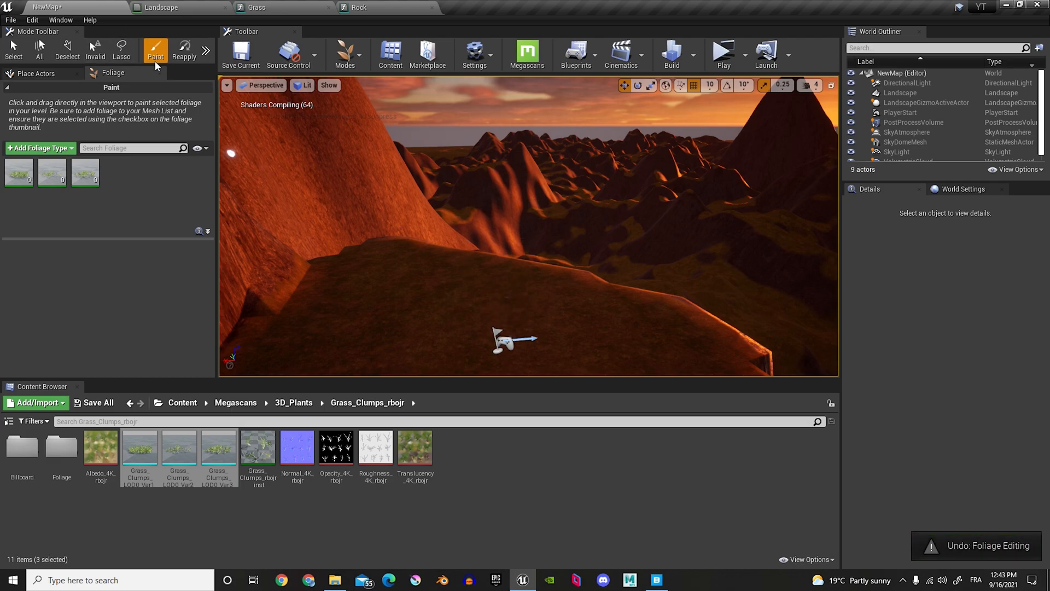
{"action": "left_click", "coordinate": [207, 52]}
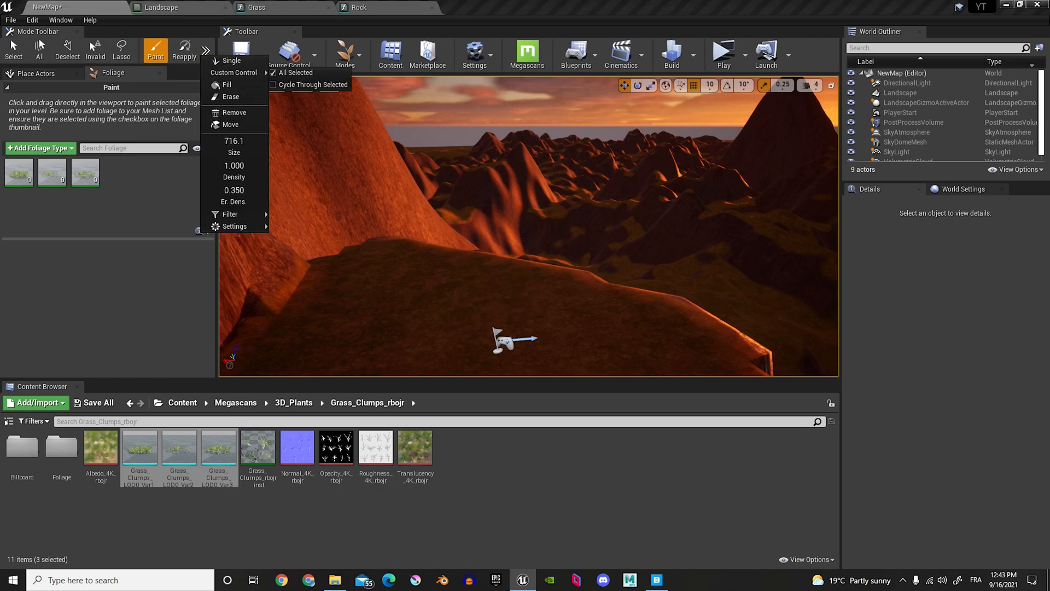
{"action": "right_click", "coordinate": [461, 285]}
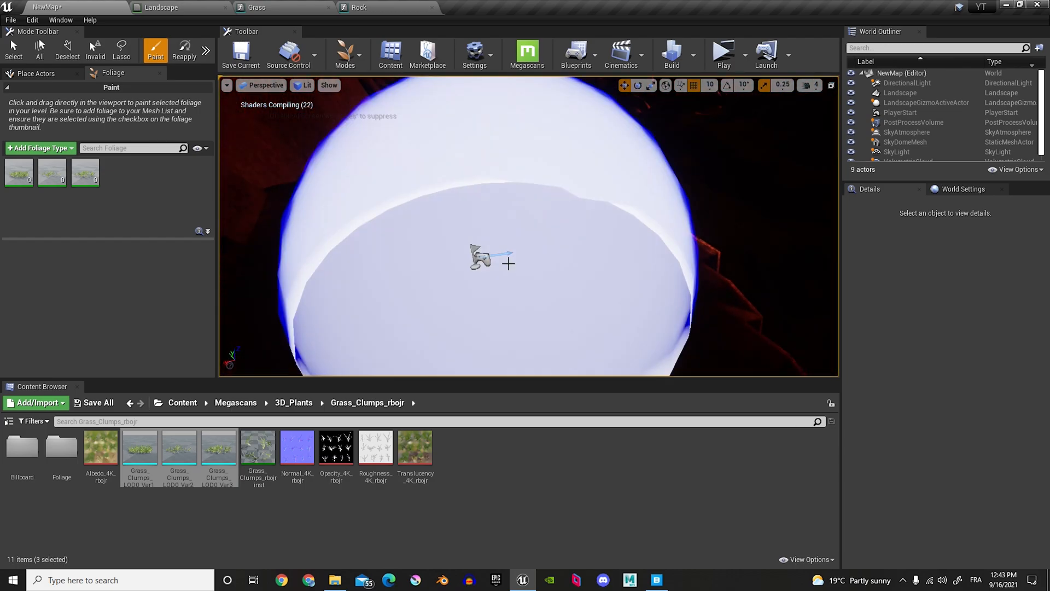
Paint grass clumps with the enlarged brush over the hillside and hill top
{"action": "left_click", "coordinate": [207, 52]}
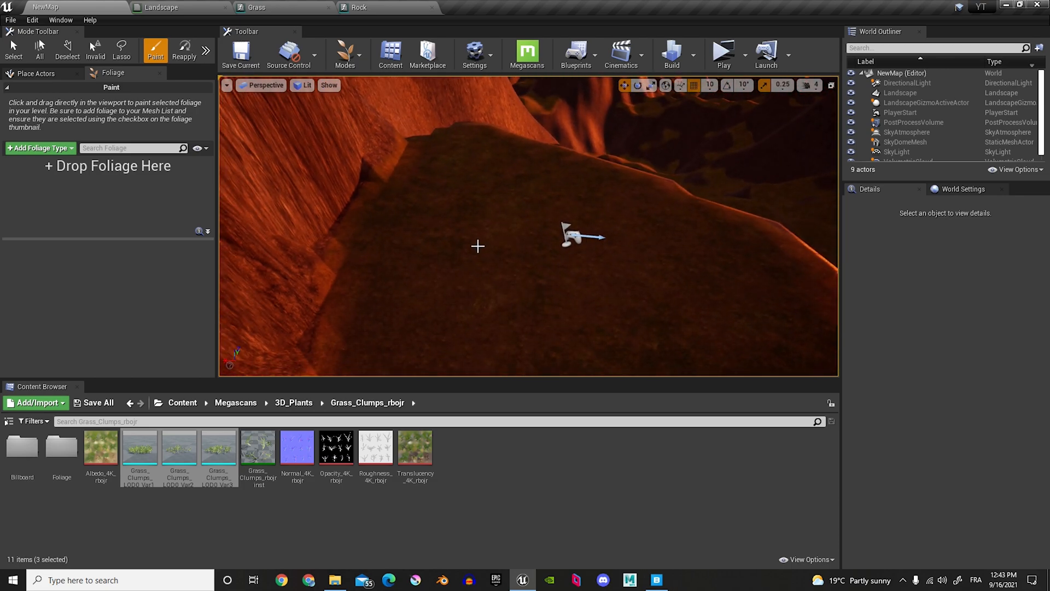
{"action": "left_click", "coordinate": [207, 52]}
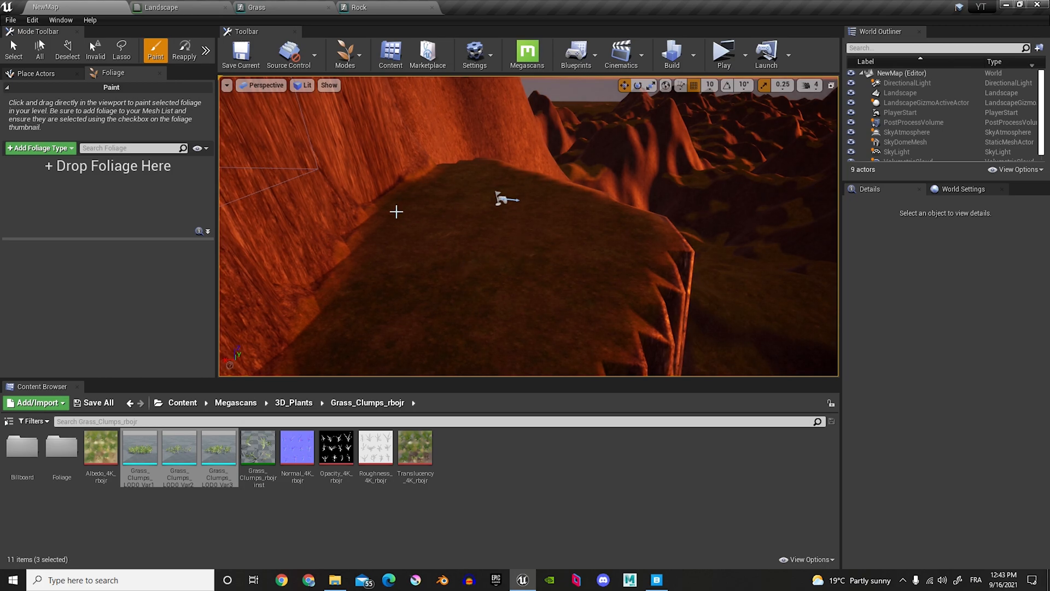
{"action": "mouse_move", "coordinate": [153, 240]}
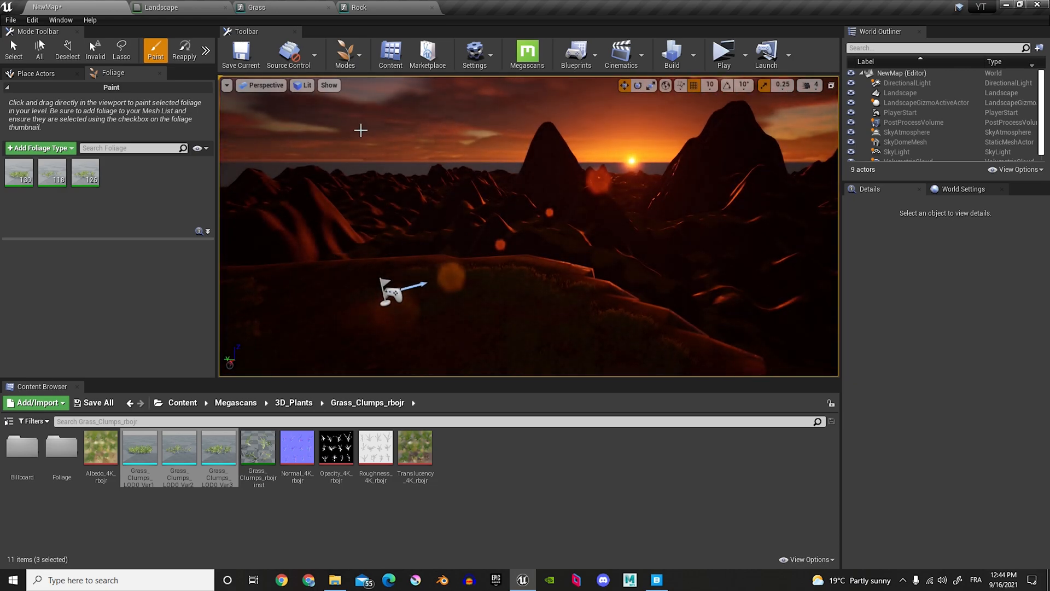
Select the DirectionalLight for daytime lighting in Place mode, then return to Foliage mode
{"action": "left_click", "coordinate": [28, 32]}
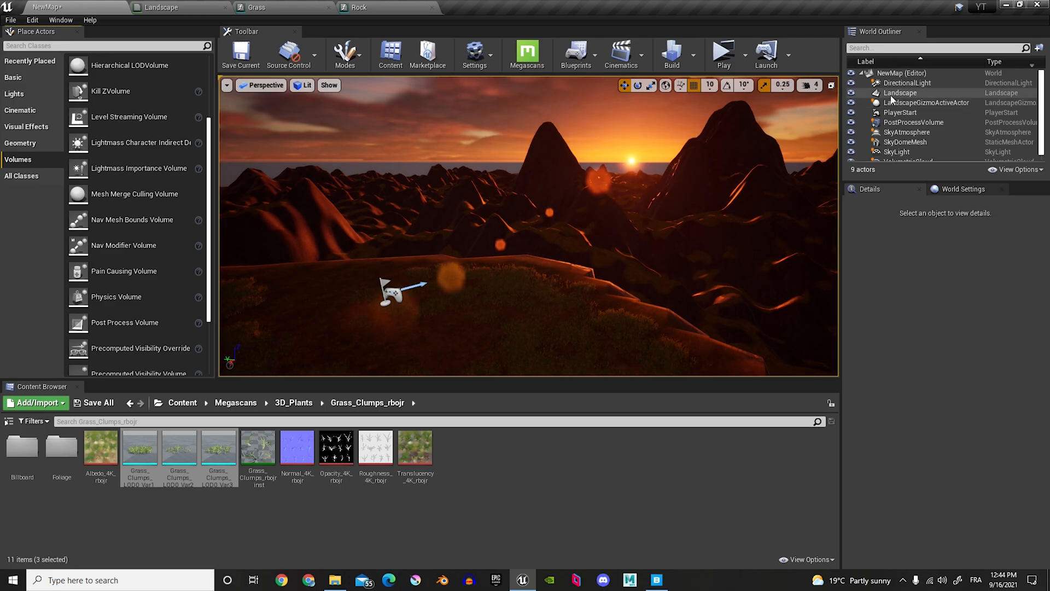
{"action": "left_click", "coordinate": [908, 82]}
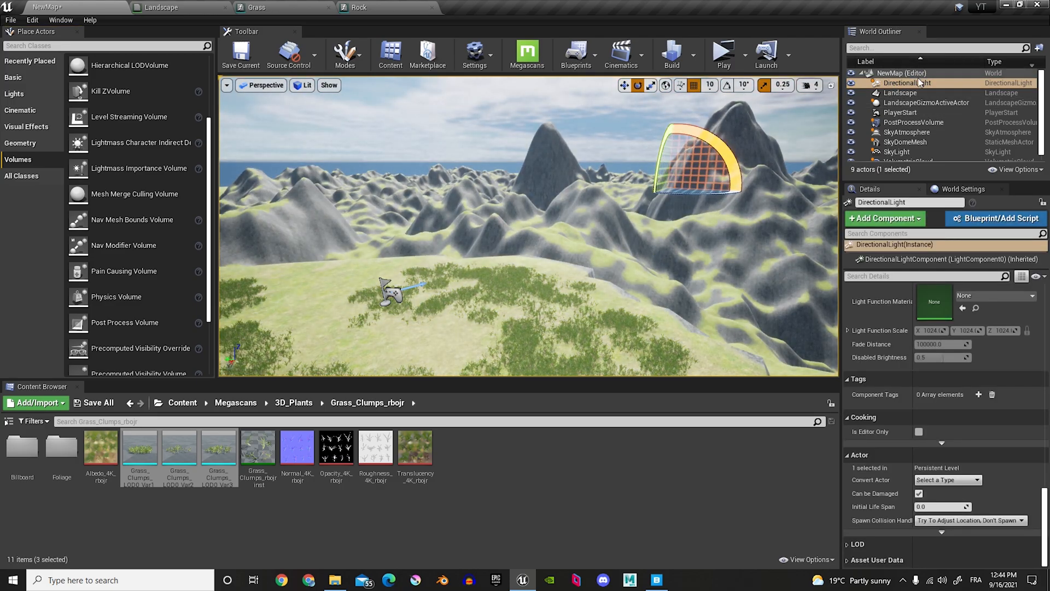
{"action": "left_click", "coordinate": [345, 53]}
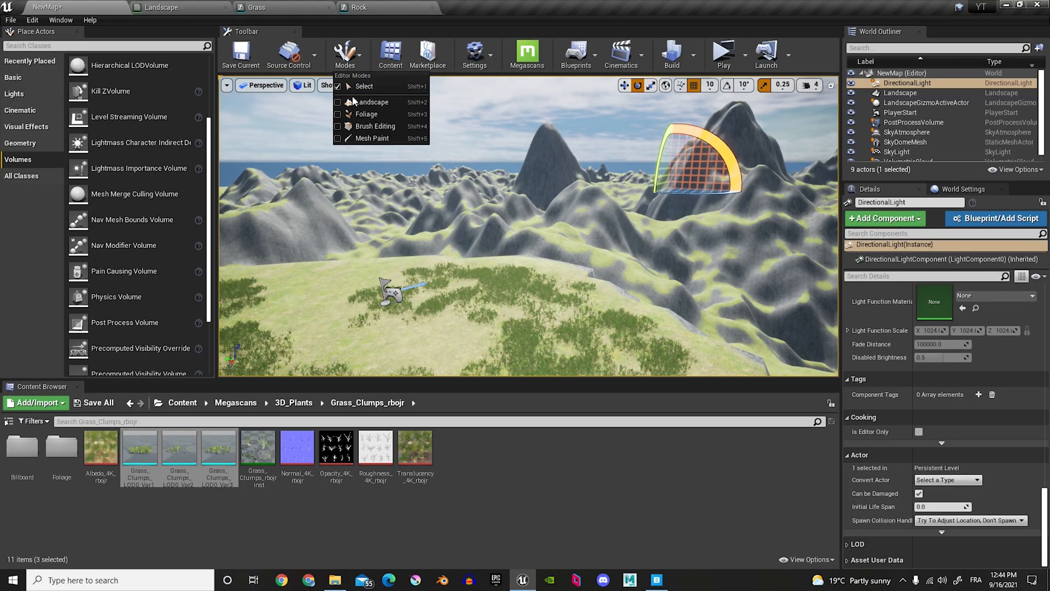
{"action": "left_click", "coordinate": [373, 114]}
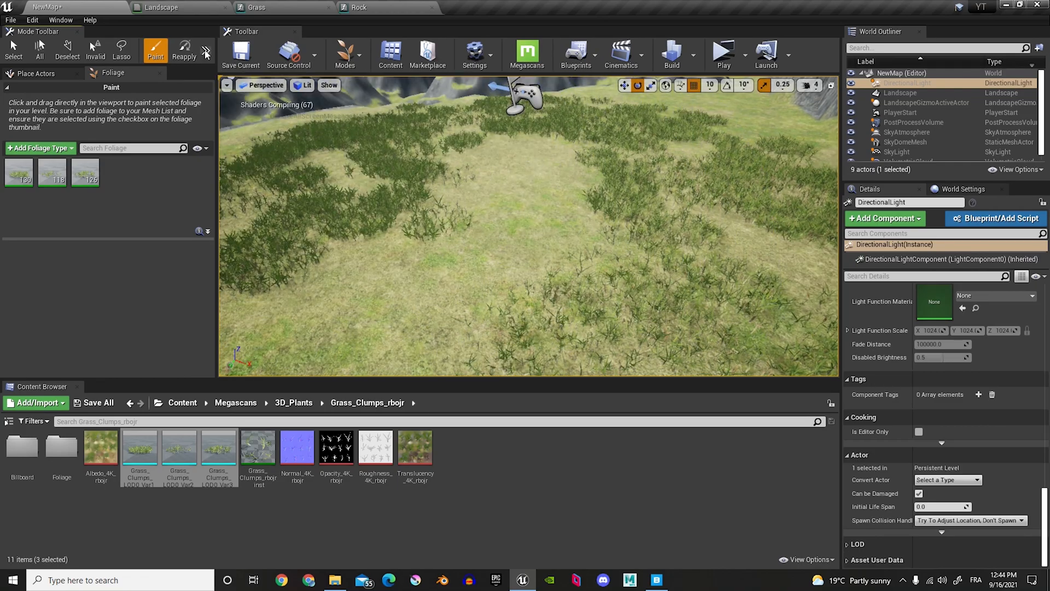
Fill bare meadow patches with grass clumps and bring up the brush options to reduce Size to 100
{"action": "left_click", "coordinate": [207, 51]}
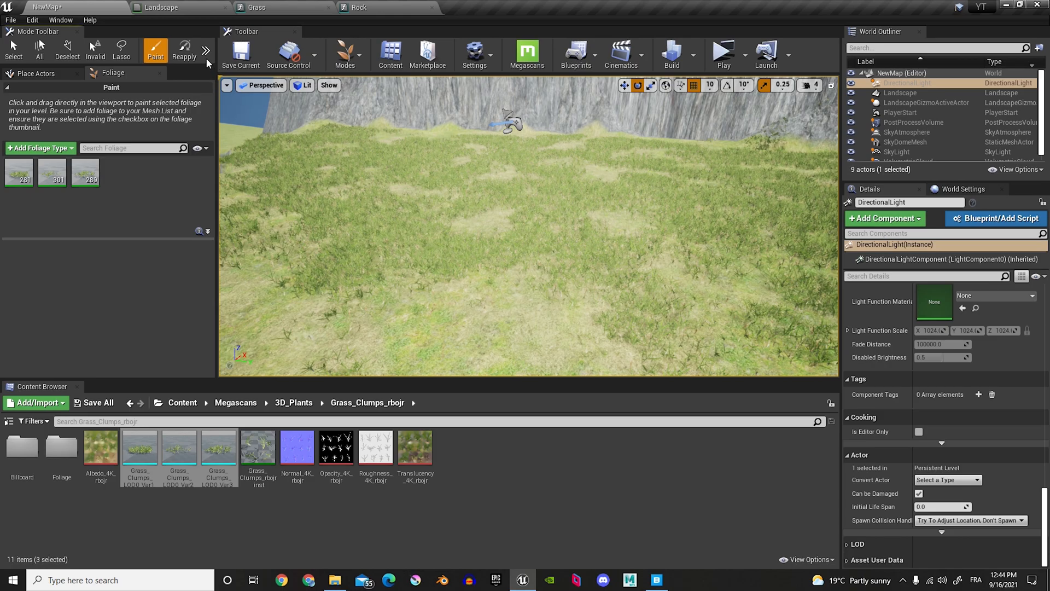
{"action": "left_click", "coordinate": [209, 50]}
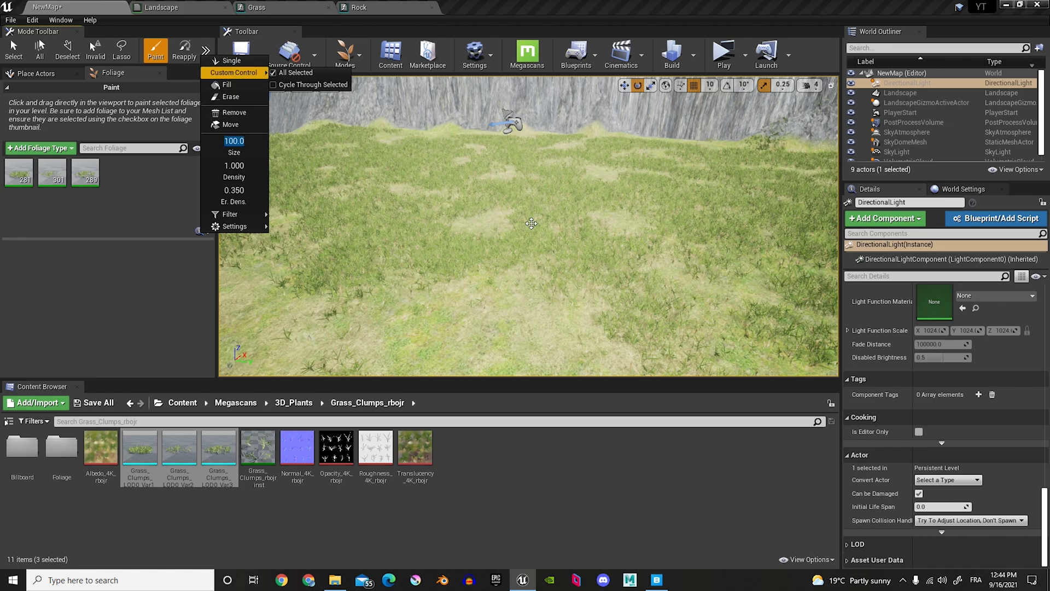
Confirm brush size 100, thicken grass across the meadow, and start a standalone Play preview
{"action": "left_click", "coordinate": [559, 294]}
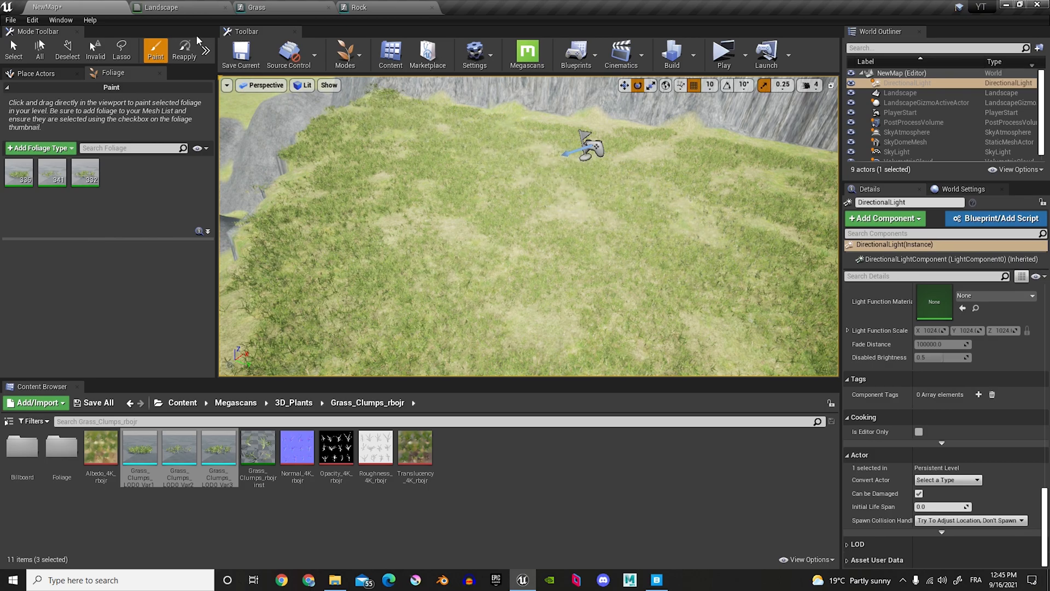
{"action": "left_click", "coordinate": [207, 52]}
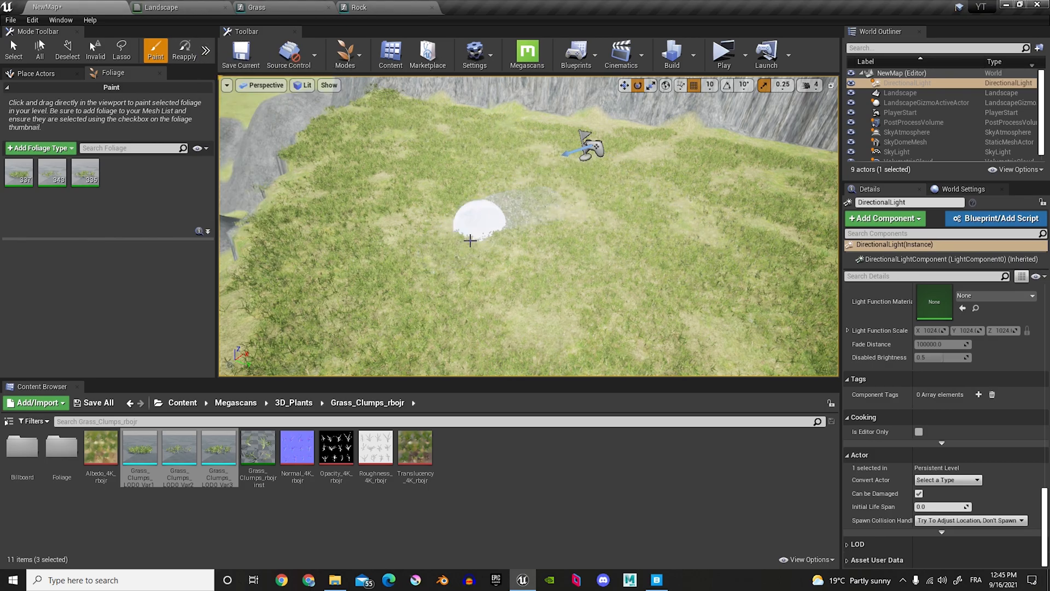
{"action": "mouse_move", "coordinate": [754, 291]}
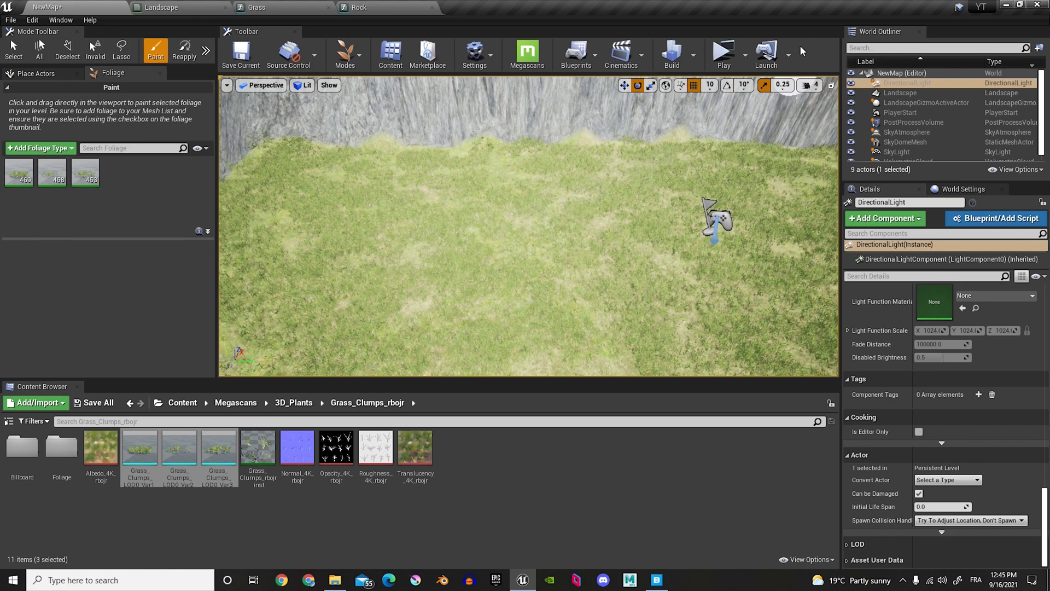
{"action": "left_click", "coordinate": [723, 50]}
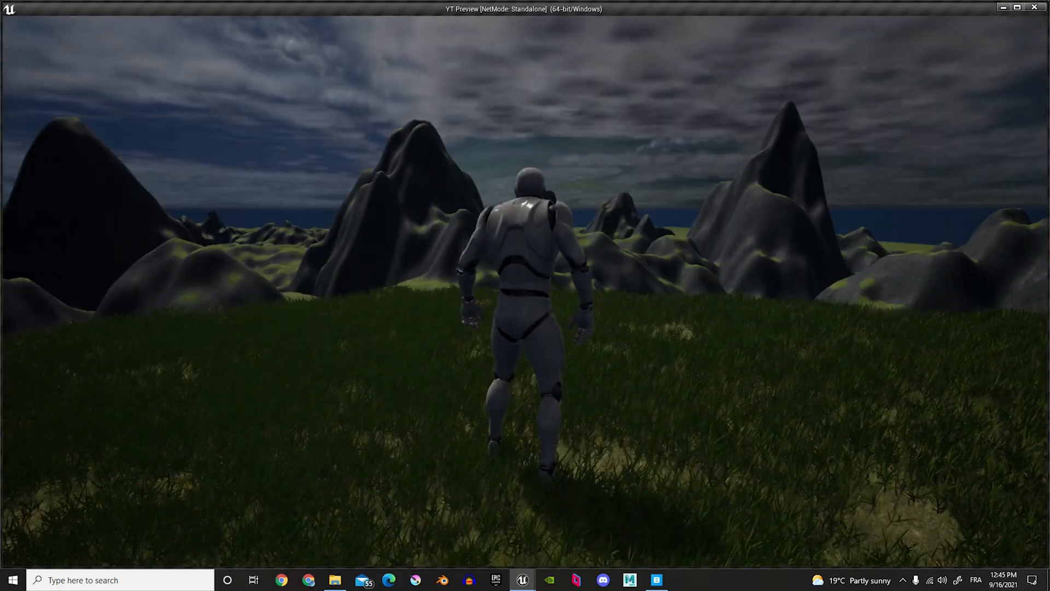